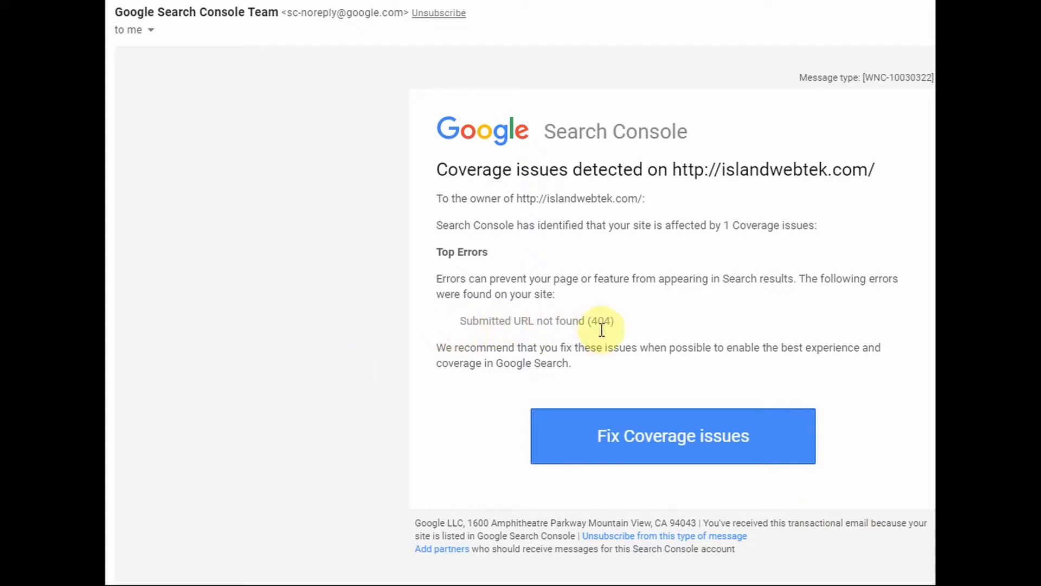
{"action": "mouse_move", "coordinate": [546, 423]}
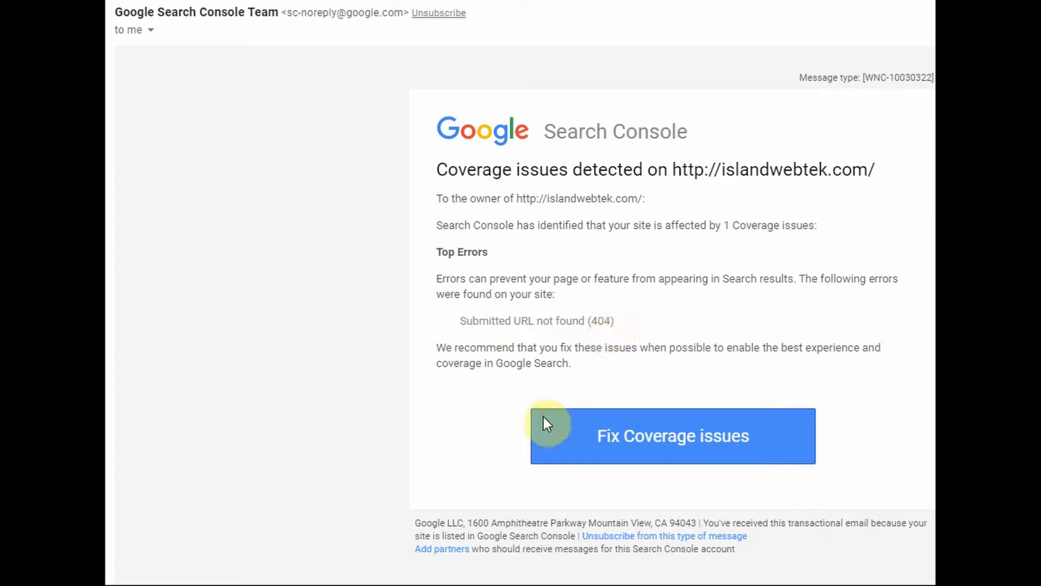
{"action": "mouse_move", "coordinate": [657, 451]}
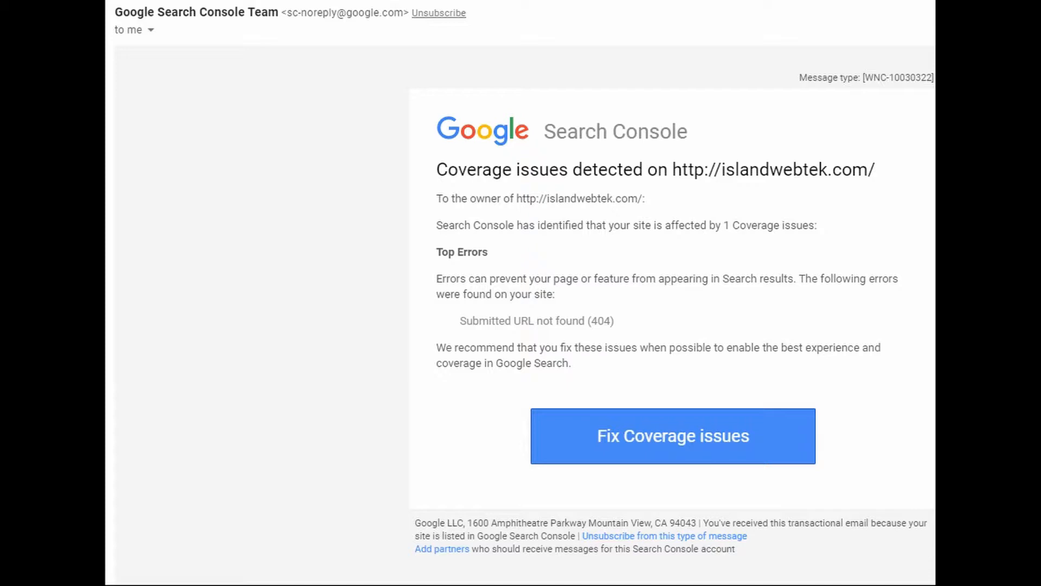
Follow the alert's Fix Coverage issues link to the 'Submitted URL not found (404)' report
{"action": "left_click", "coordinate": [671, 436]}
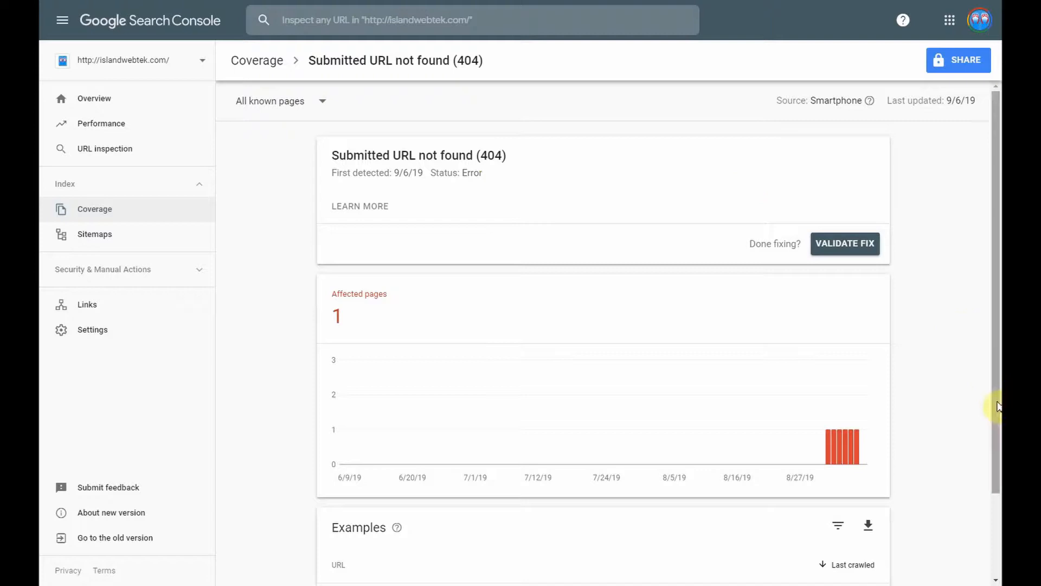
{"action": "scroll", "scroll_direction": "down", "scroll_amount": 3}
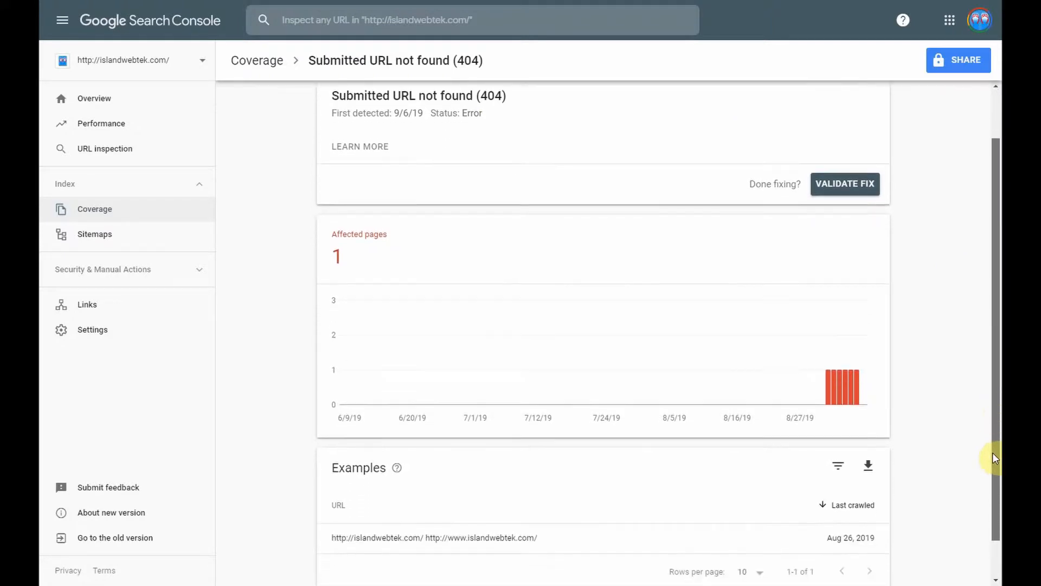
{"action": "scroll", "scroll_direction": "down", "scroll_amount": 3}
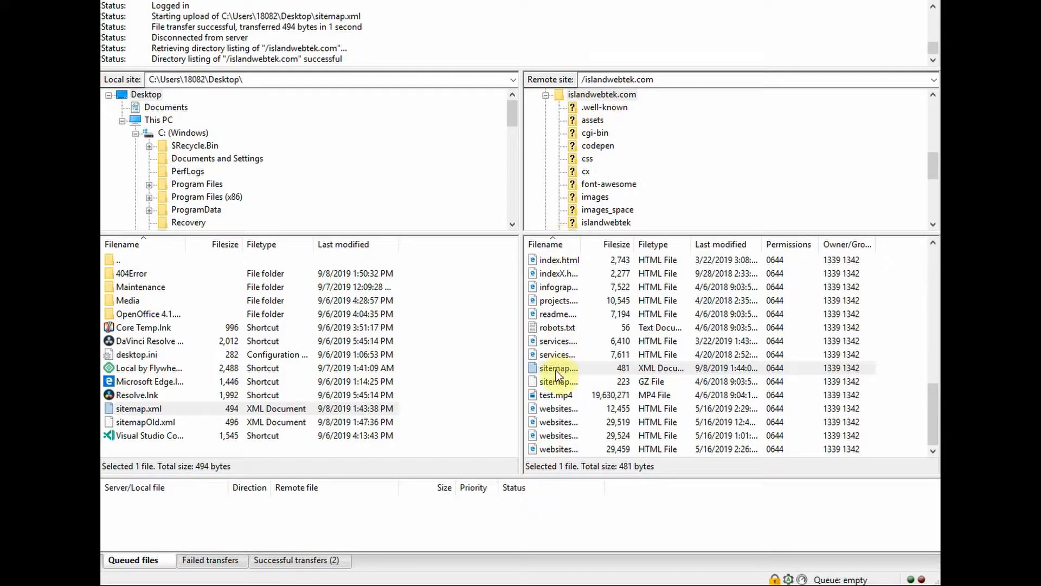
Download the server's sitemap.xml through FileZilla, accepting the unknown certificate warning
{"action": "left_click", "coordinate": [558, 367]}
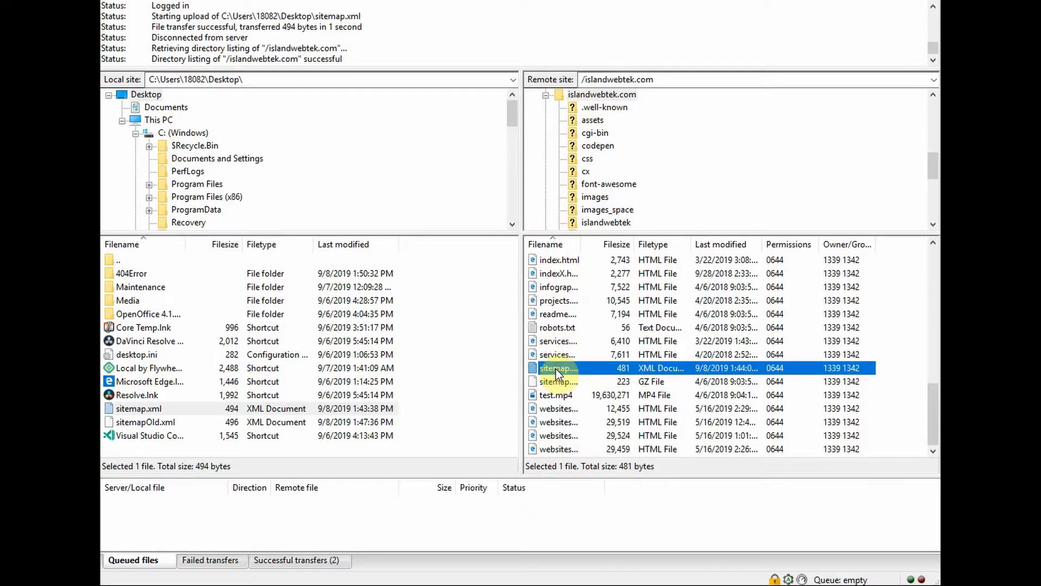
{"action": "mouse_move", "coordinate": [558, 381]}
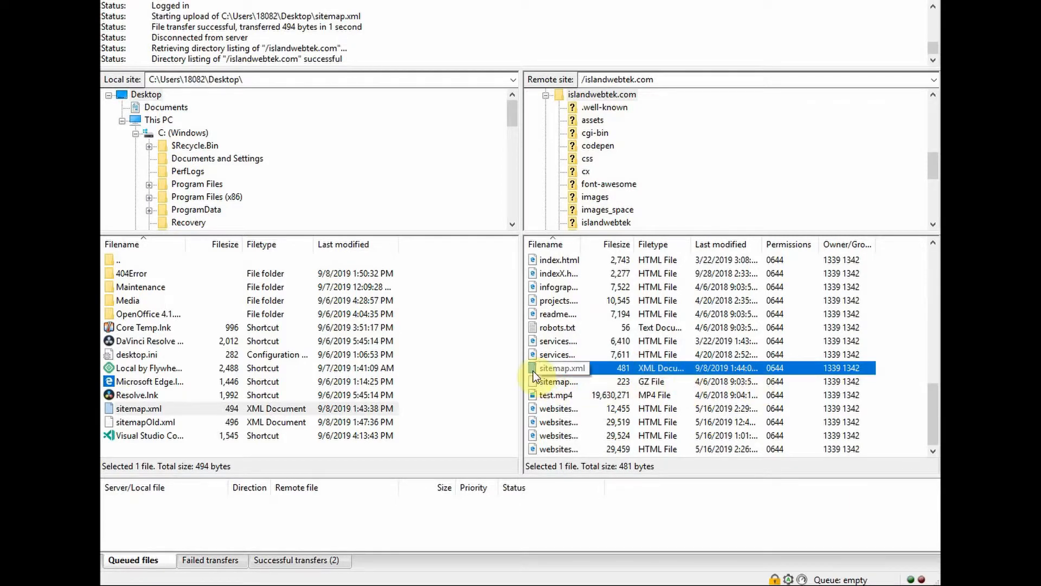
{"action": "mouse_move", "coordinate": [512, 373]}
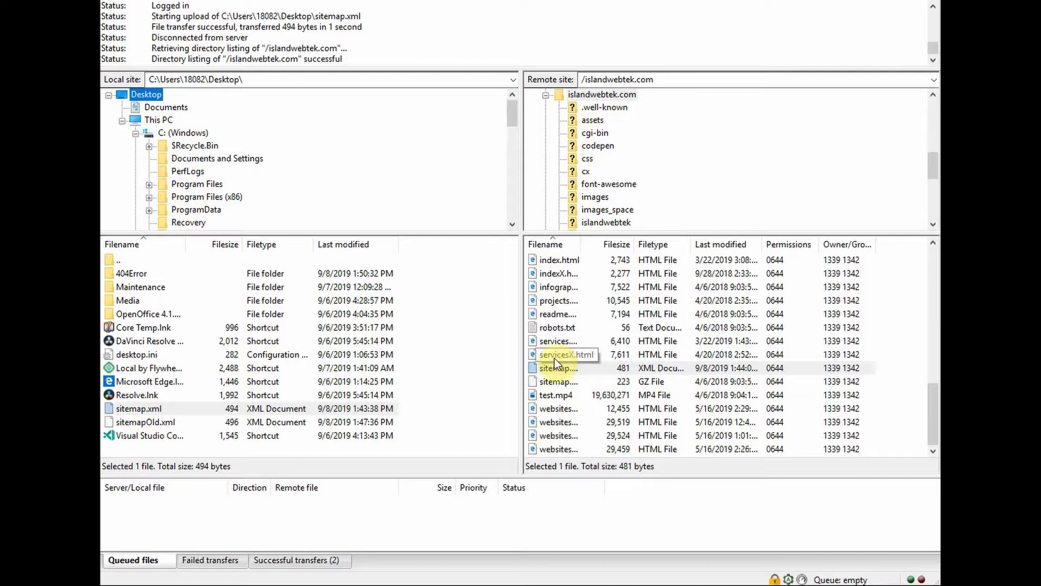
{"action": "right_click", "coordinate": [558, 368]}
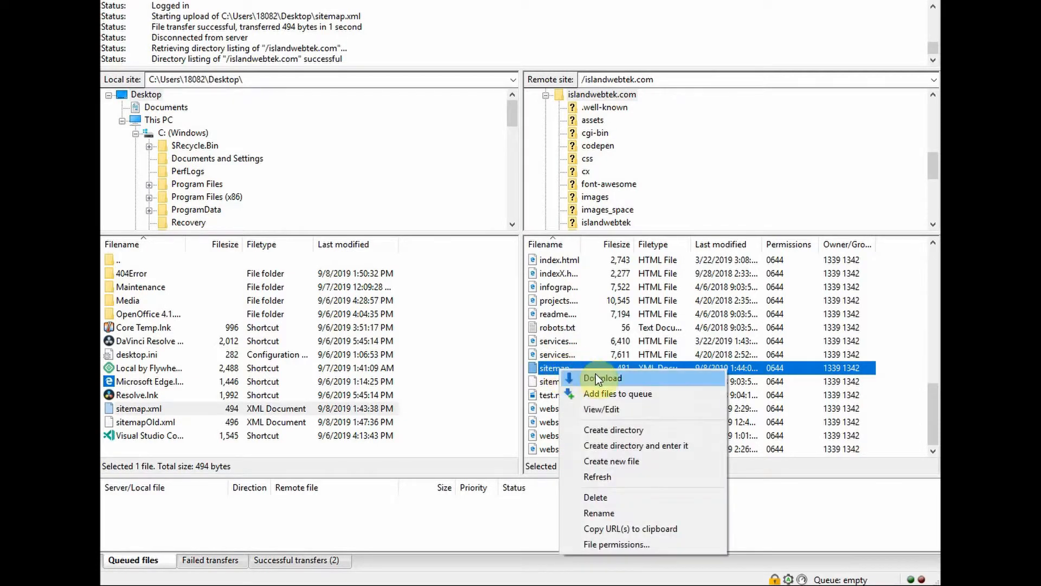
{"action": "left_click", "coordinate": [601, 377]}
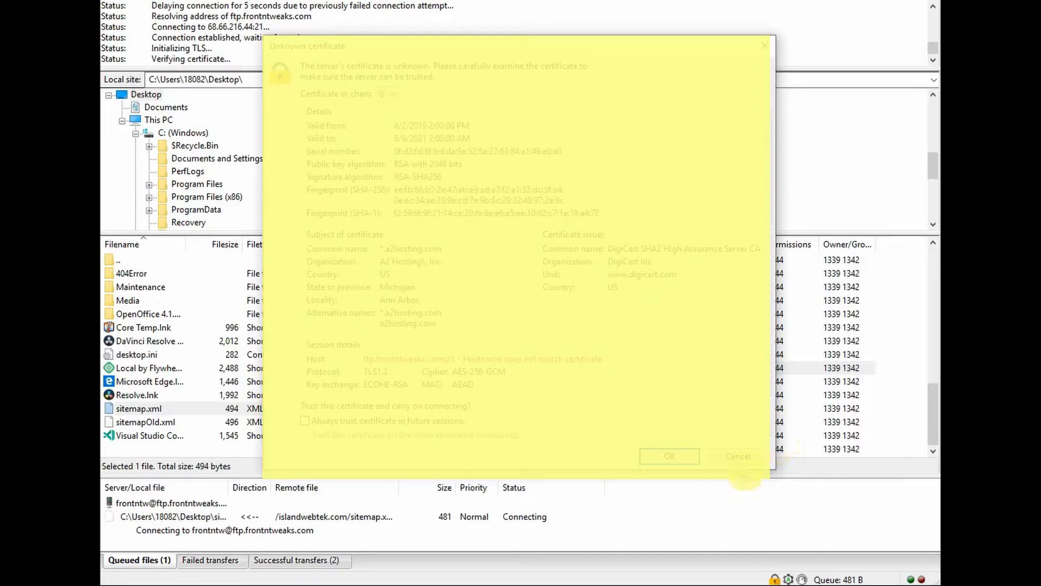
{"action": "left_click", "coordinate": [737, 456]}
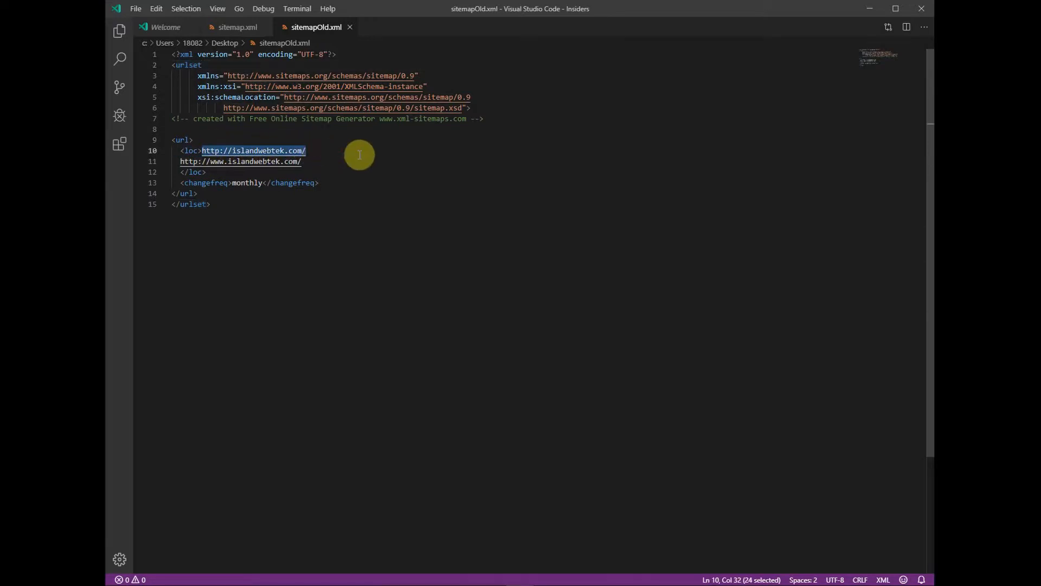
{"action": "key", "text": "Delete"}
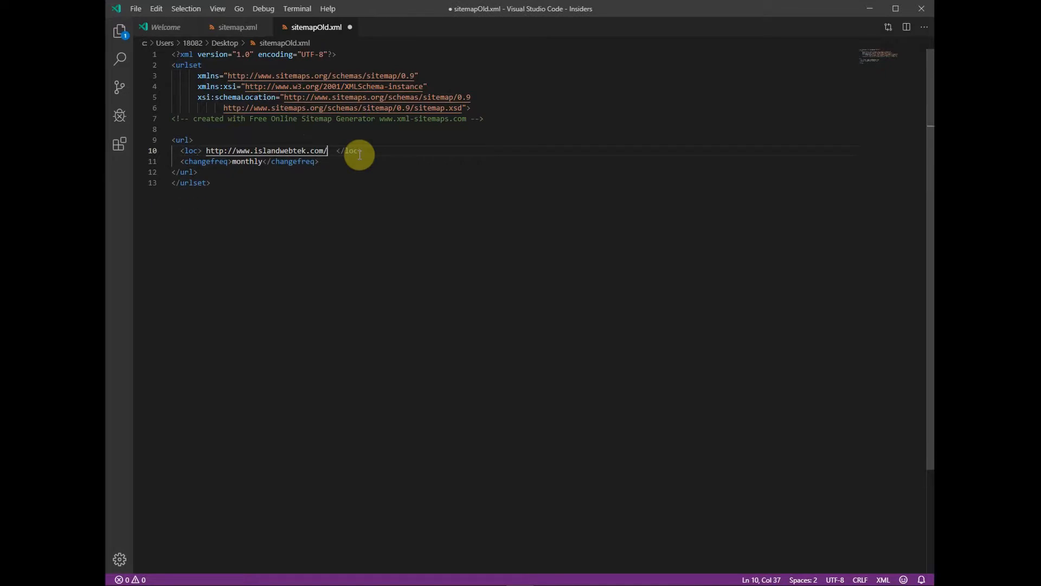
{"action": "key", "text": "Enter"}
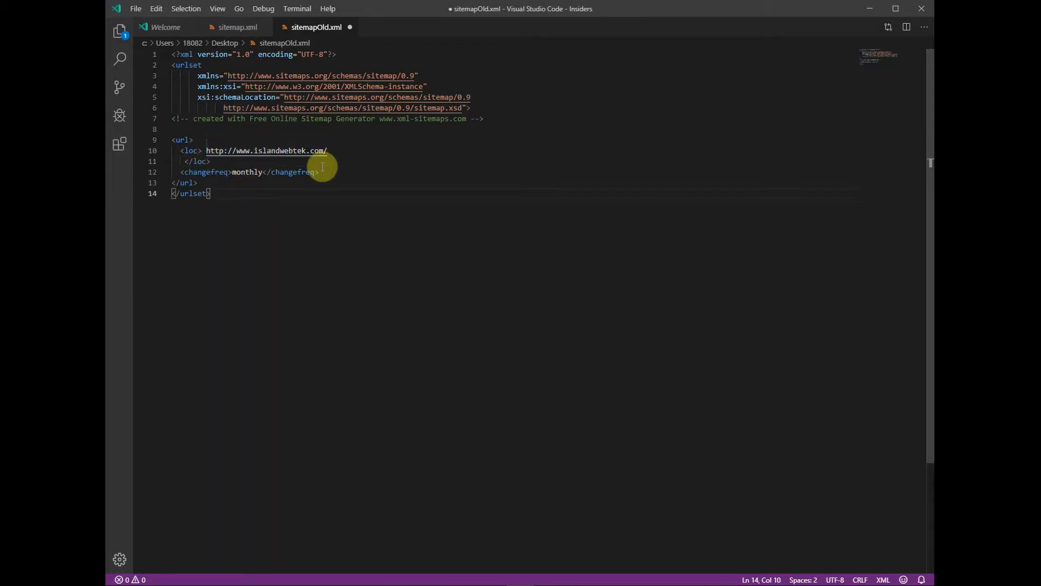
{"action": "mouse_move", "coordinate": [349, 75]}
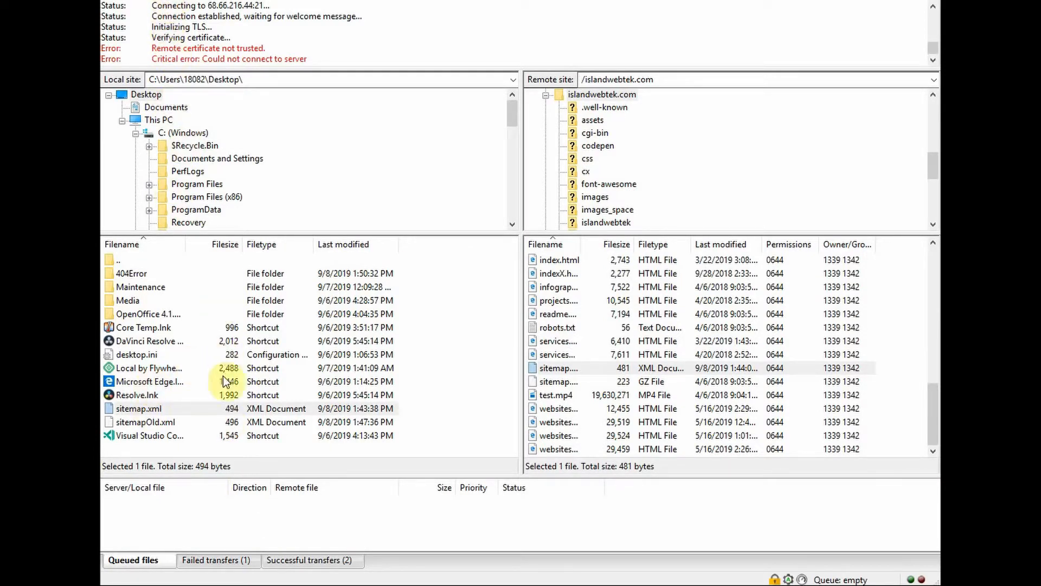
Upload the local sitemap.xml to the server, trusting the unknown certificate
{"action": "right_click", "coordinate": [137, 408]}
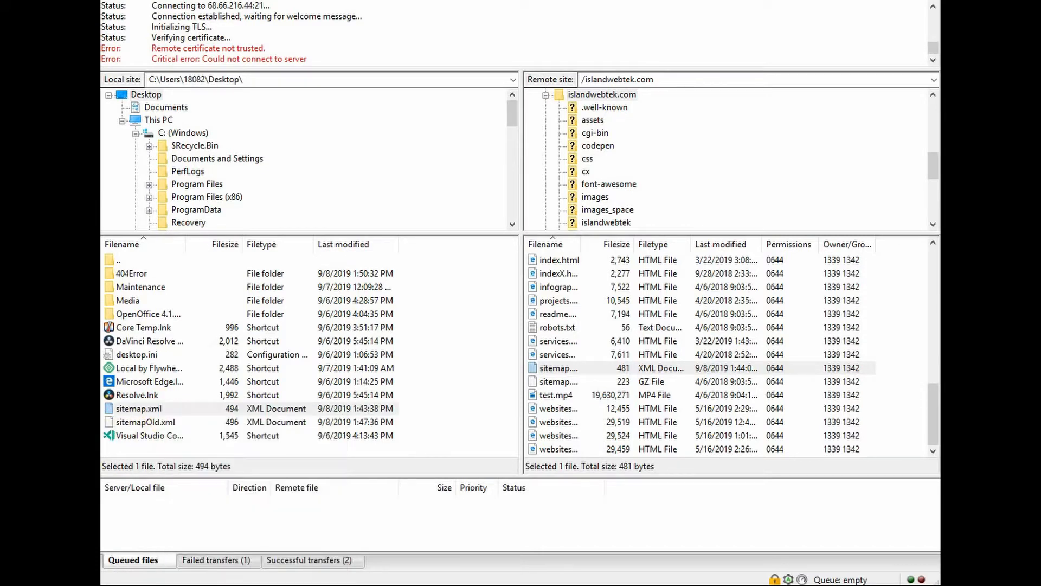
{"action": "right_click", "coordinate": [138, 407]}
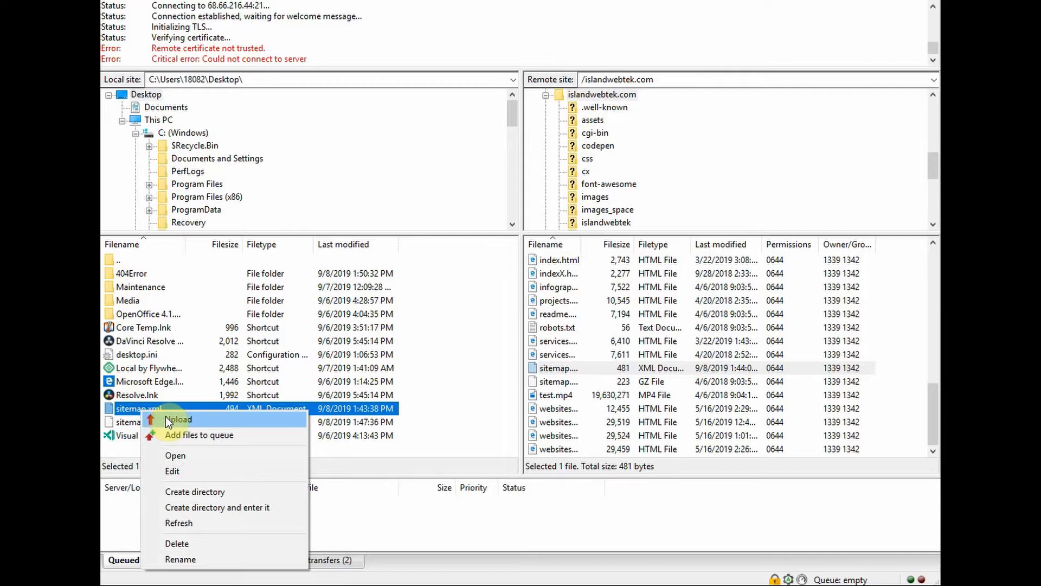
{"action": "left_click", "coordinate": [178, 419]}
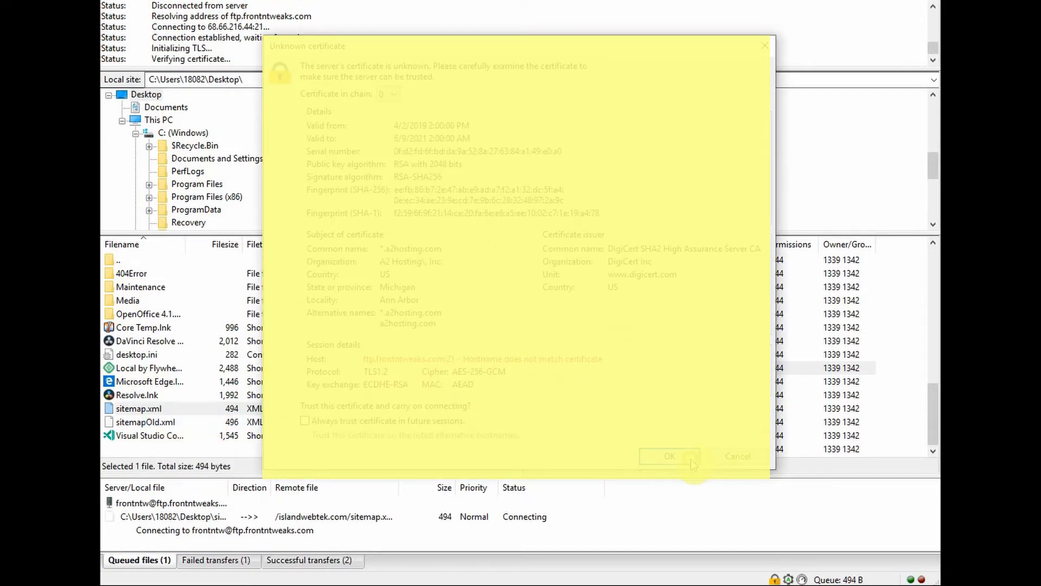
{"action": "left_click", "coordinate": [668, 456]}
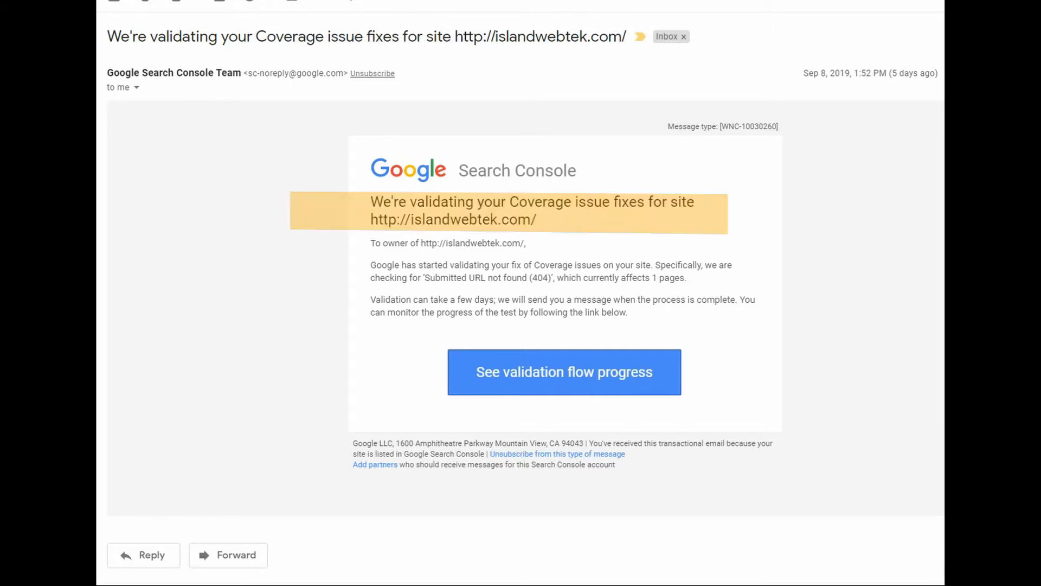
{"action": "mouse_move", "coordinate": [264, 223]}
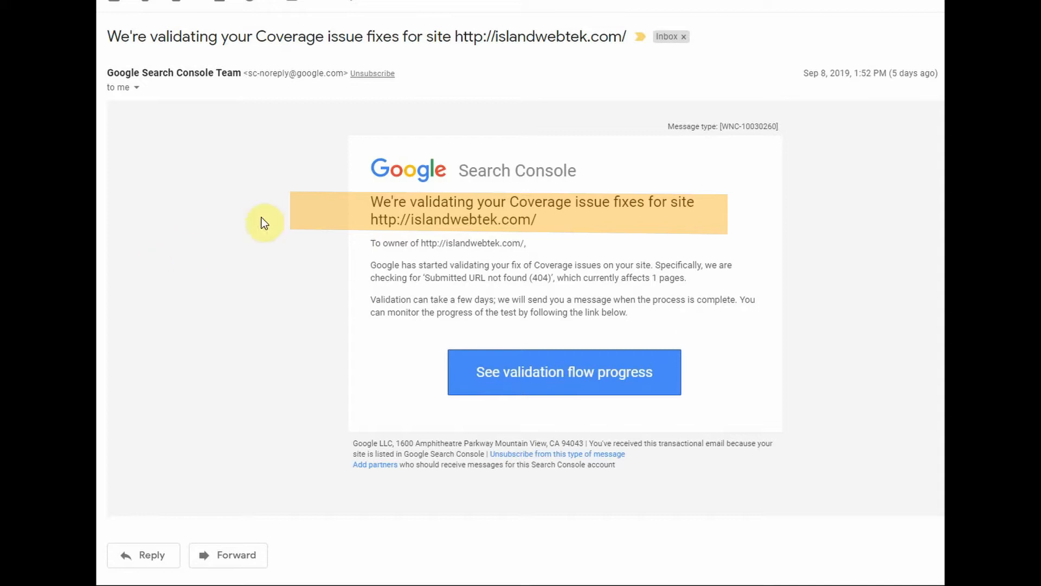
{"action": "mouse_move", "coordinate": [581, 204]}
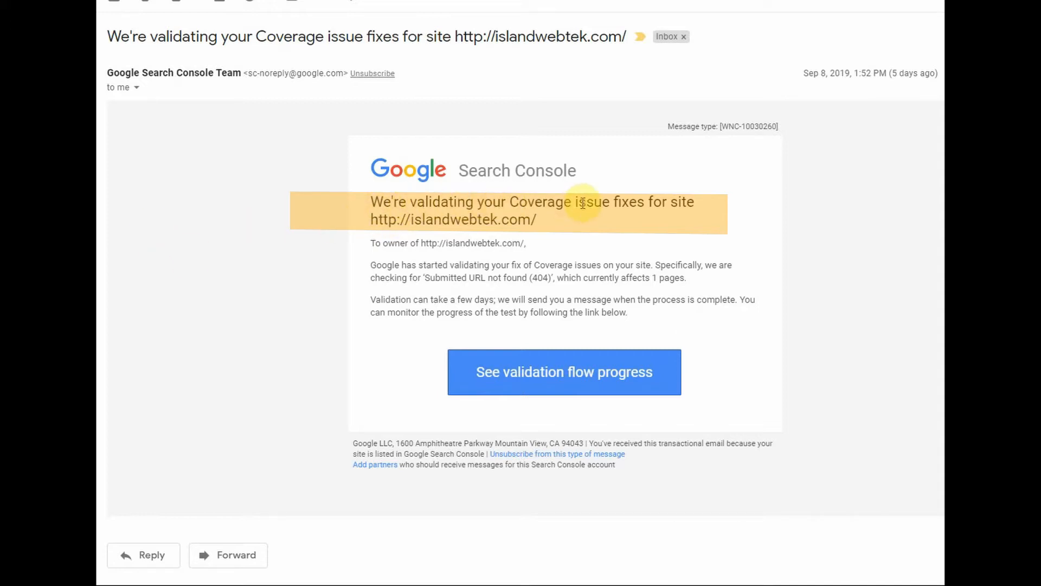
{"action": "mouse_move", "coordinate": [628, 202]}
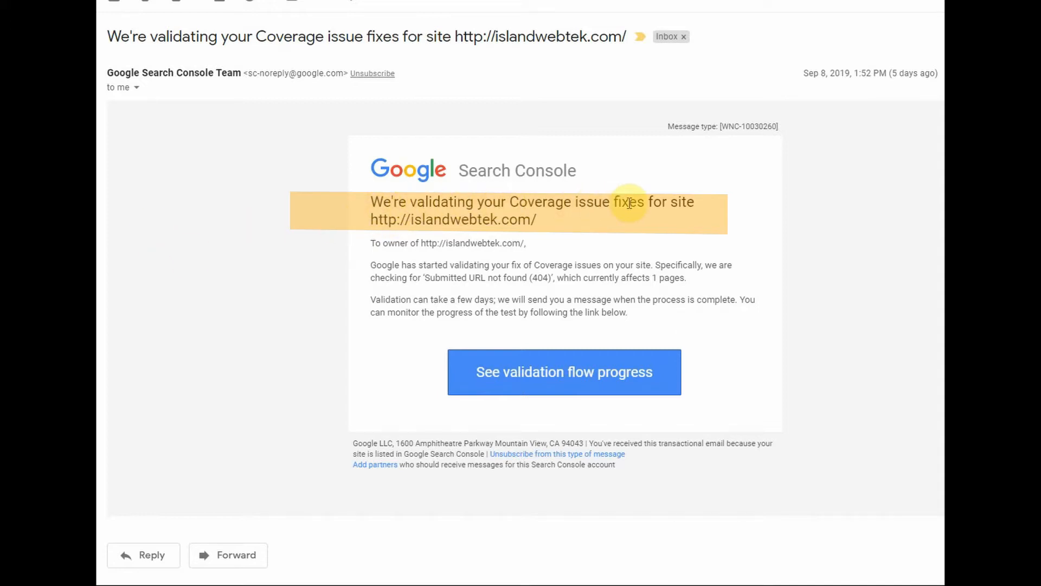
Open the 'We're validating your Coverage issue fixes' email and follow See validation flow progress
{"action": "left_click", "coordinate": [627, 202]}
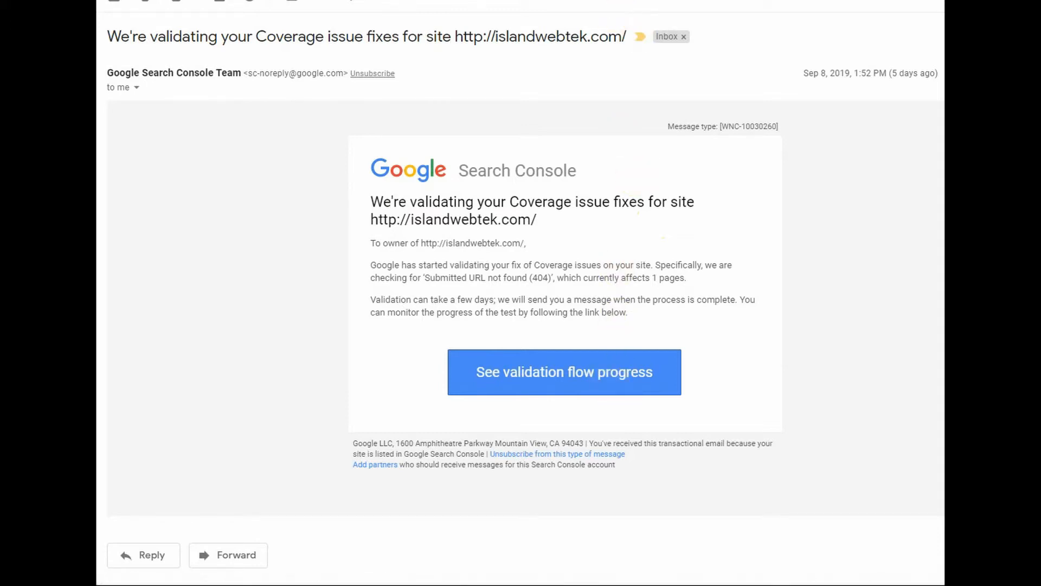
{"action": "left_click", "coordinate": [563, 372]}
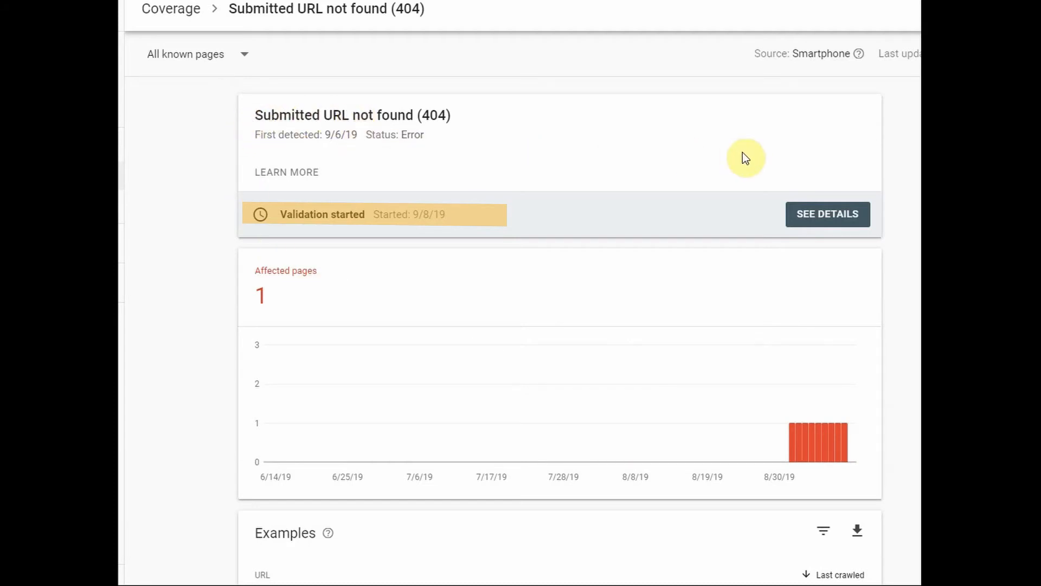
{"action": "mouse_move", "coordinate": [828, 214]}
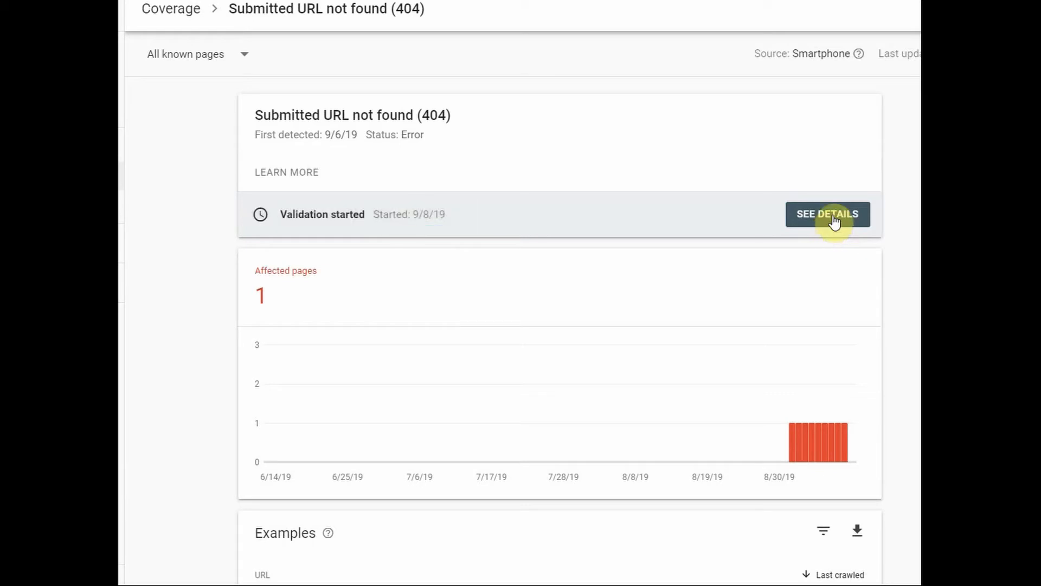
Show the details of the 404 fix validation: one page pending, none failed
{"action": "left_click", "coordinate": [828, 213]}
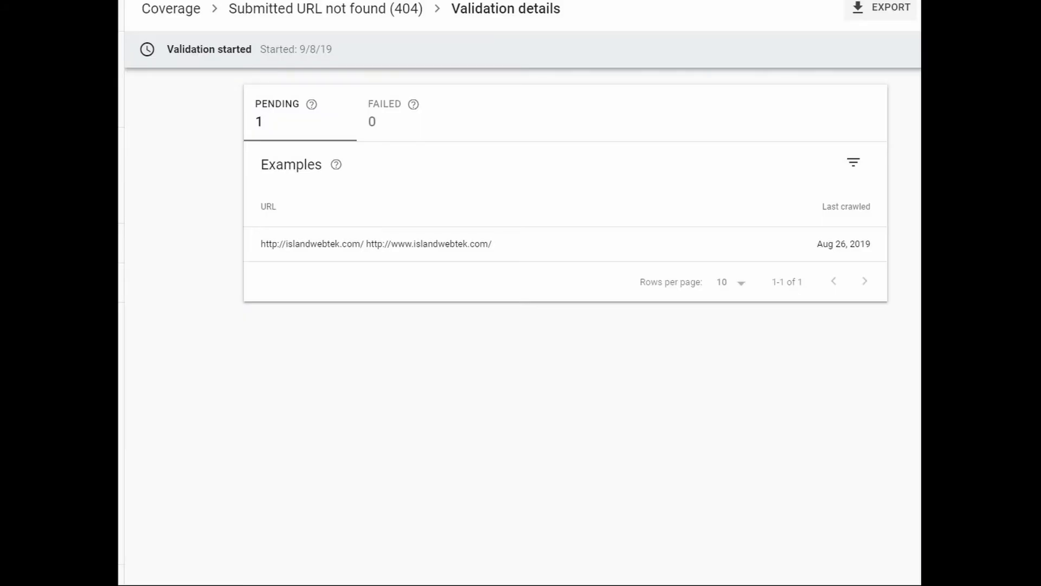
{"action": "double_click", "coordinate": [404, 8]}
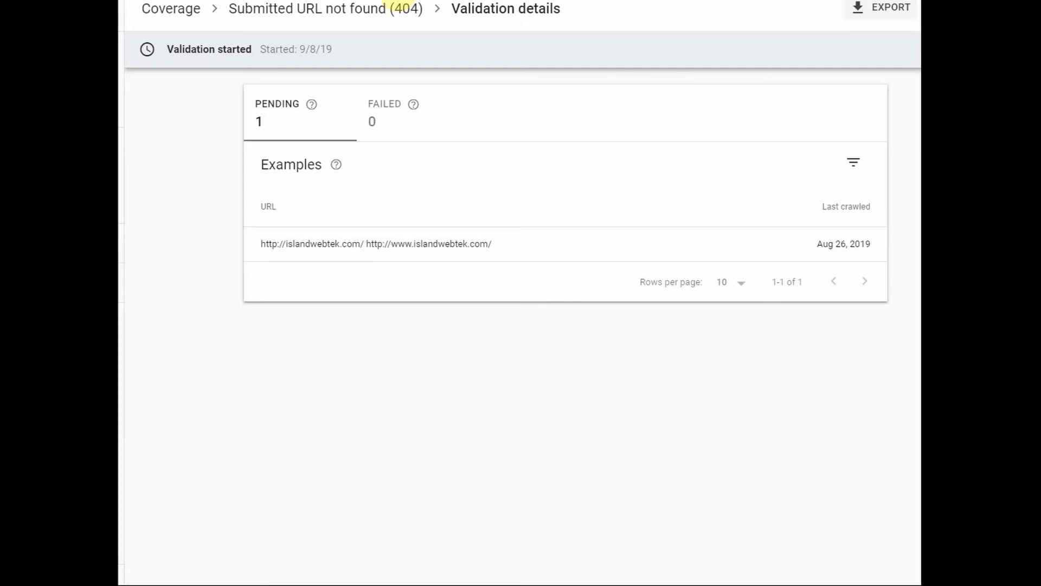
{"action": "mouse_move", "coordinate": [294, 145]}
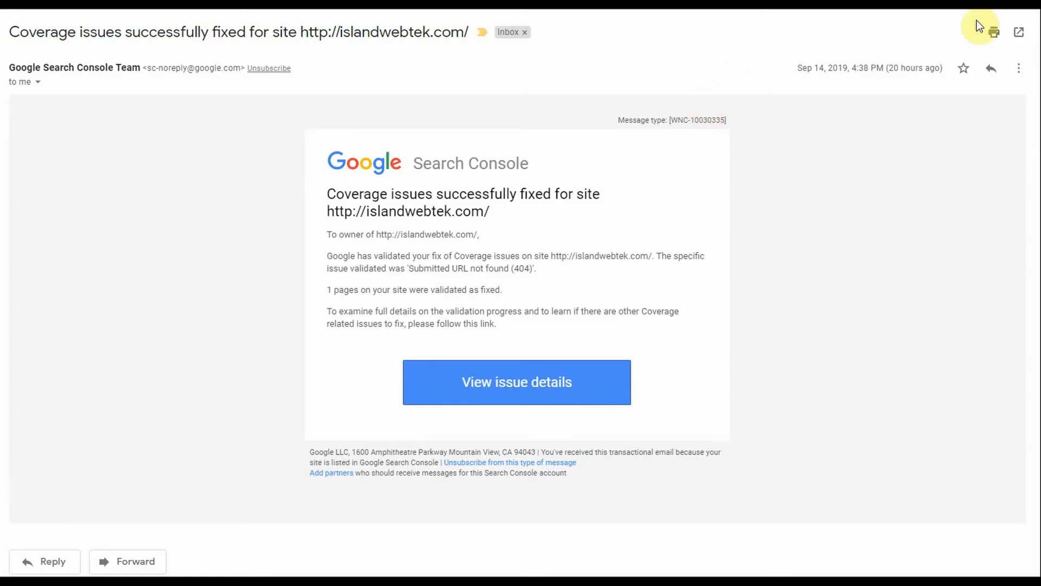
{"action": "mouse_move", "coordinate": [989, 27]}
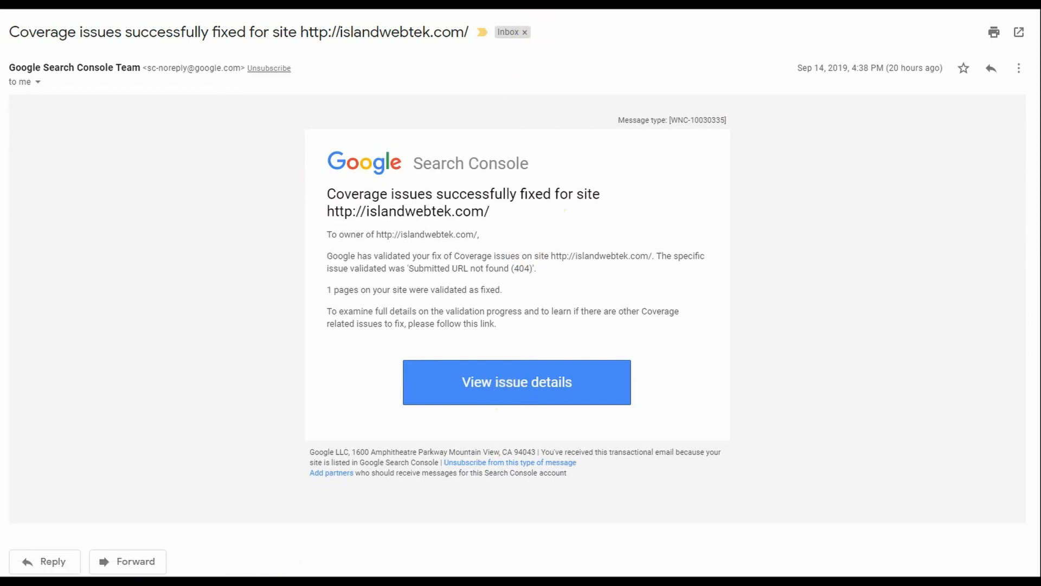
Follow View issue details in the 'Coverage issues successfully fixed' email
{"action": "left_click", "coordinate": [515, 382]}
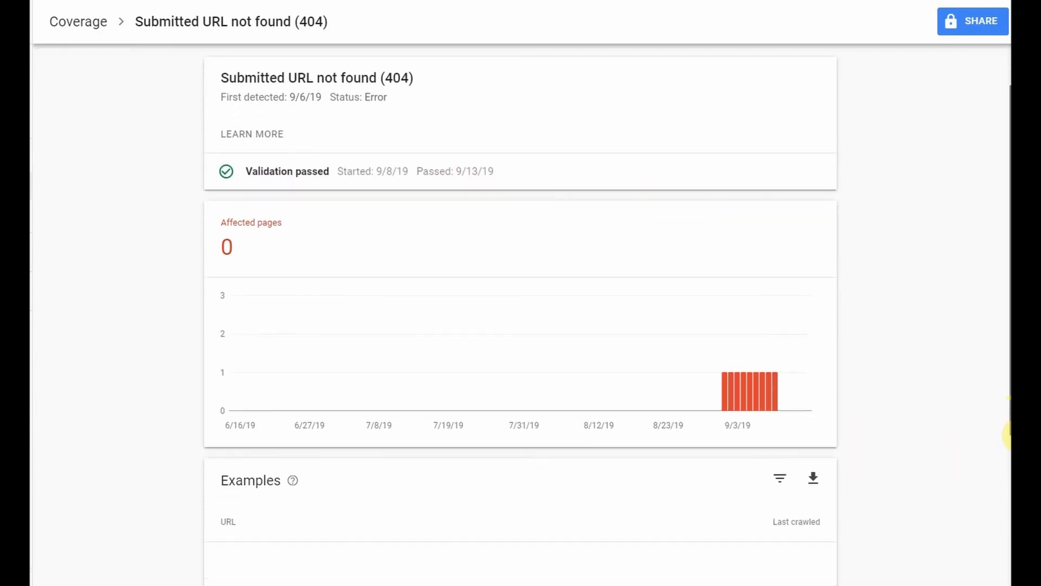
{"action": "scroll", "scroll_direction": "down", "scroll_amount": 3}
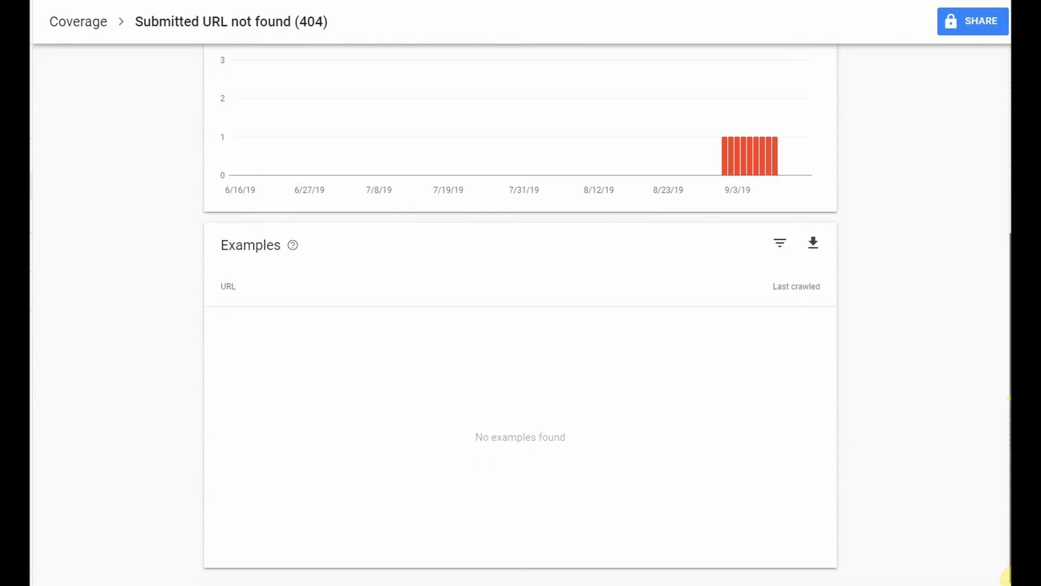